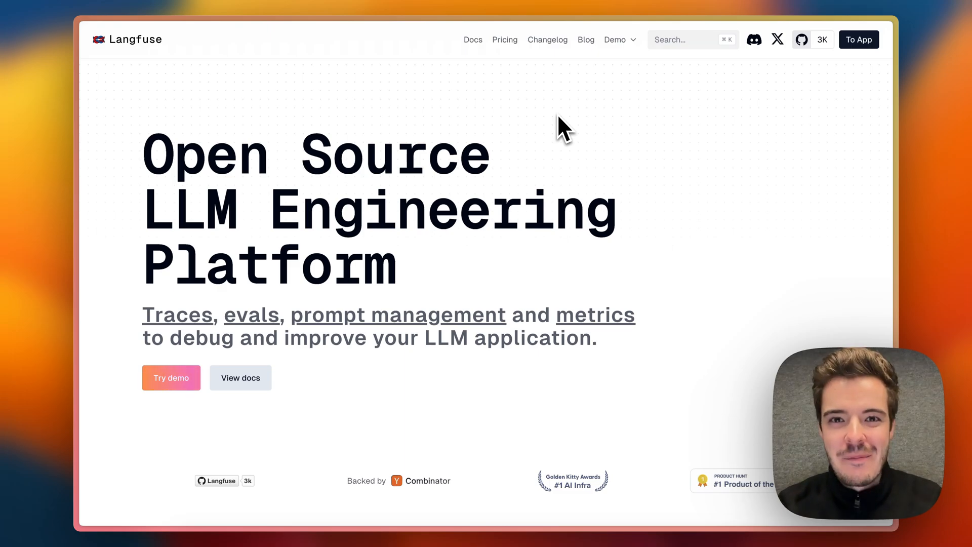
pyautogui.moveTo(496, 287)
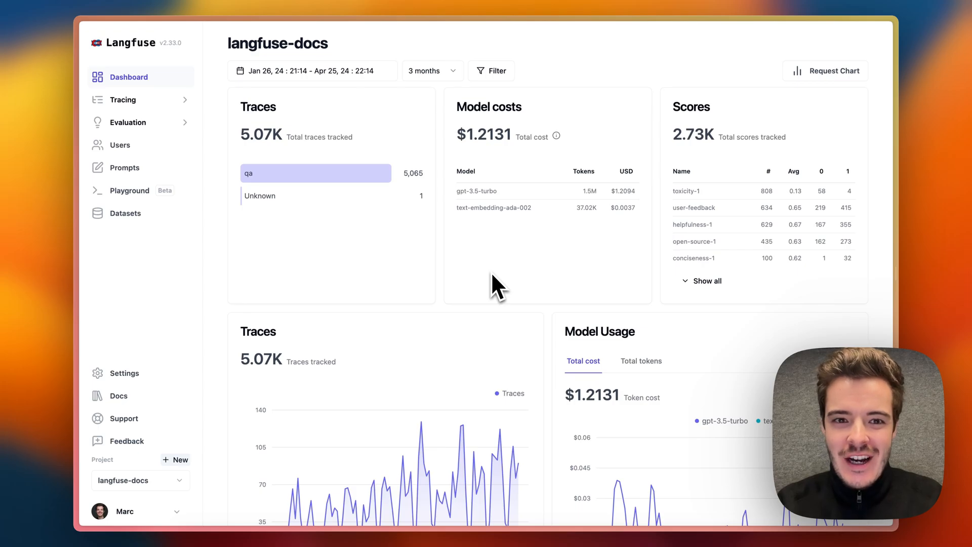
# Step: Show the traces list and ask the docs demo chat 'what is langfuse 2.0?'
pyautogui.scroll(3)
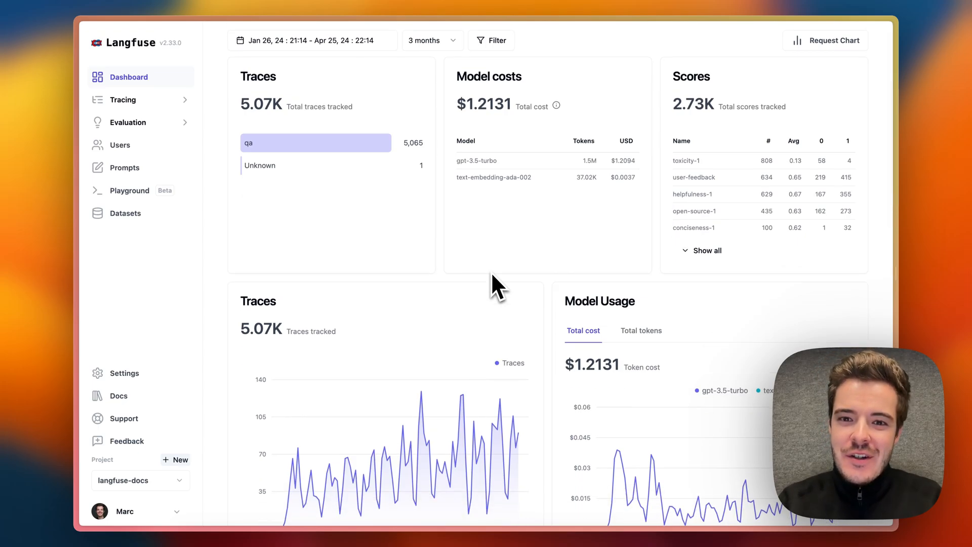
pyautogui.scroll(-3)
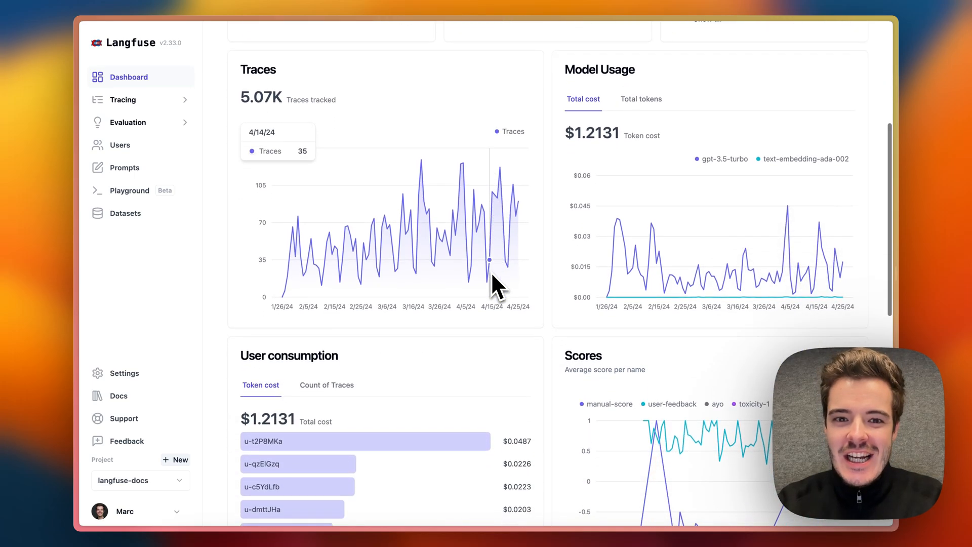
pyautogui.scroll(-3)
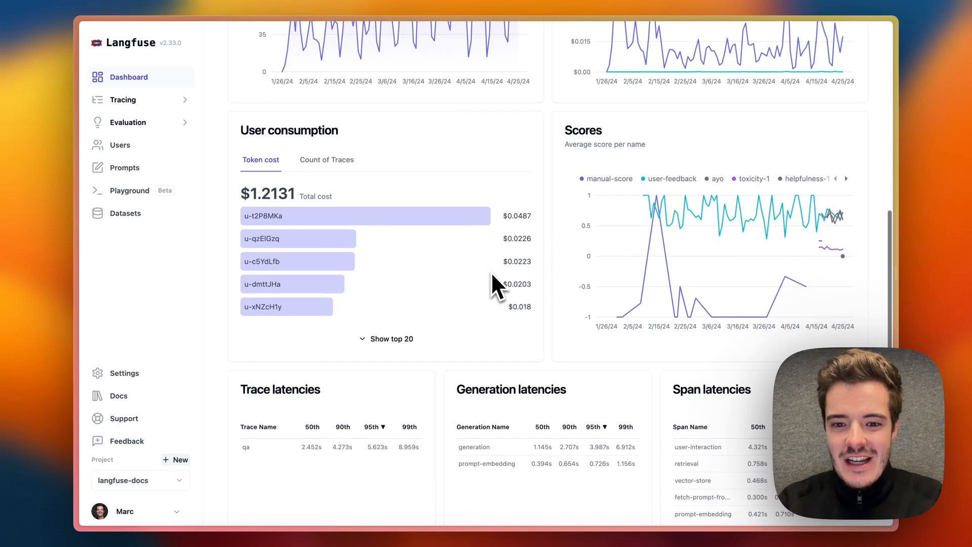
pyautogui.scroll(-3)
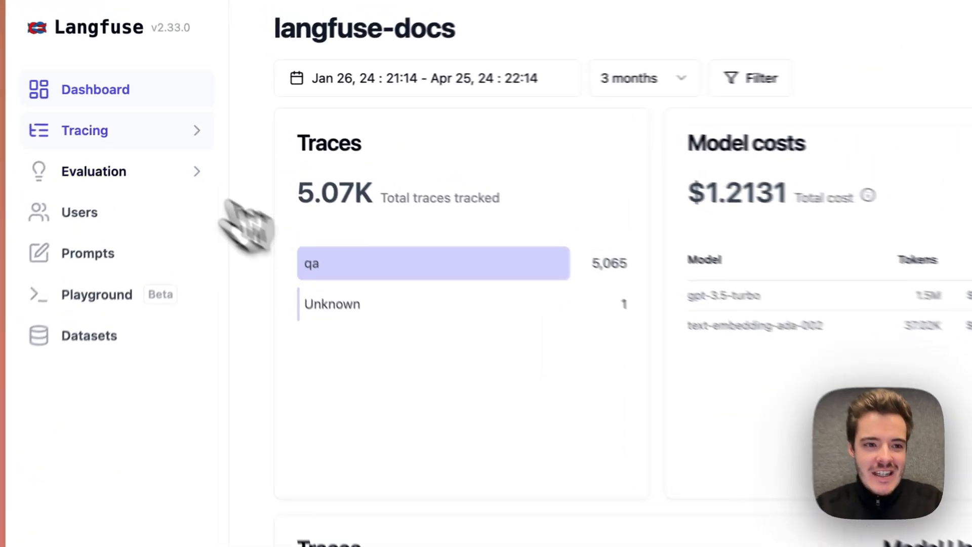
pyautogui.click(85, 131)
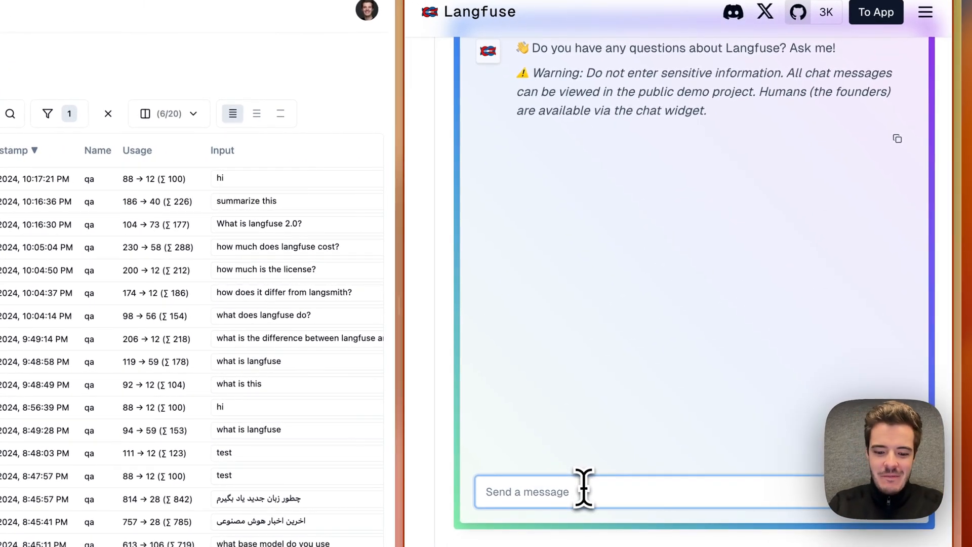
pyautogui.write('what is langfuse 2')
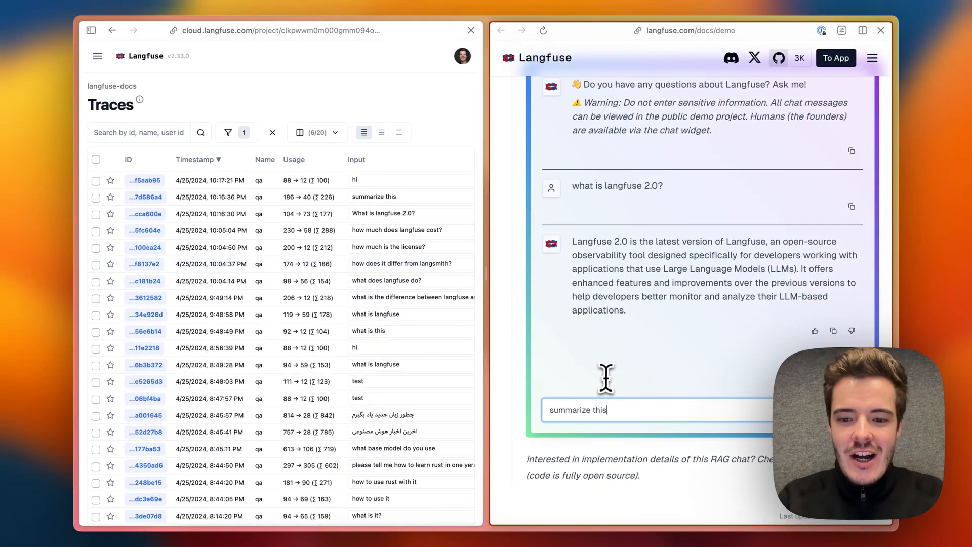
pyautogui.press('Return')
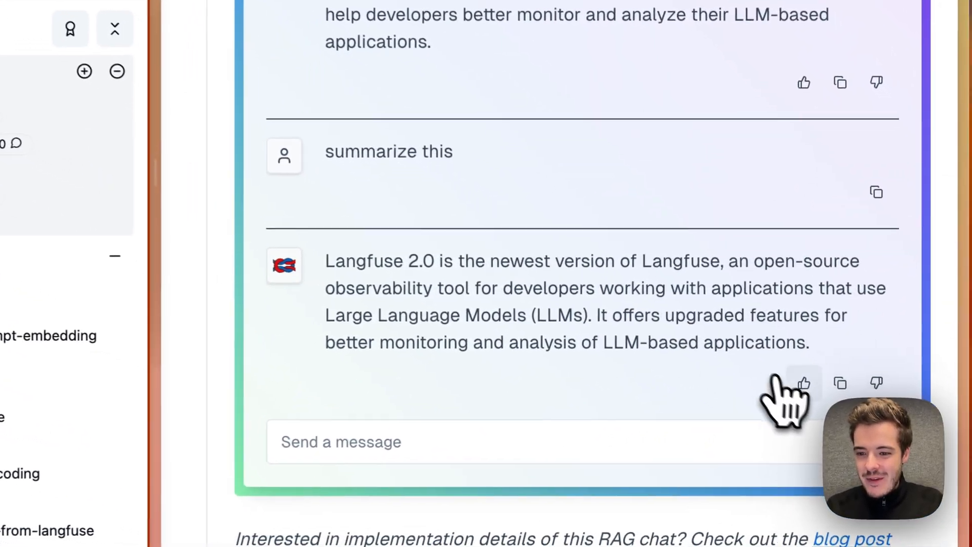
# Step: Give the chat's 'summarize this' answer a thumbs-up
pyautogui.click(804, 383)
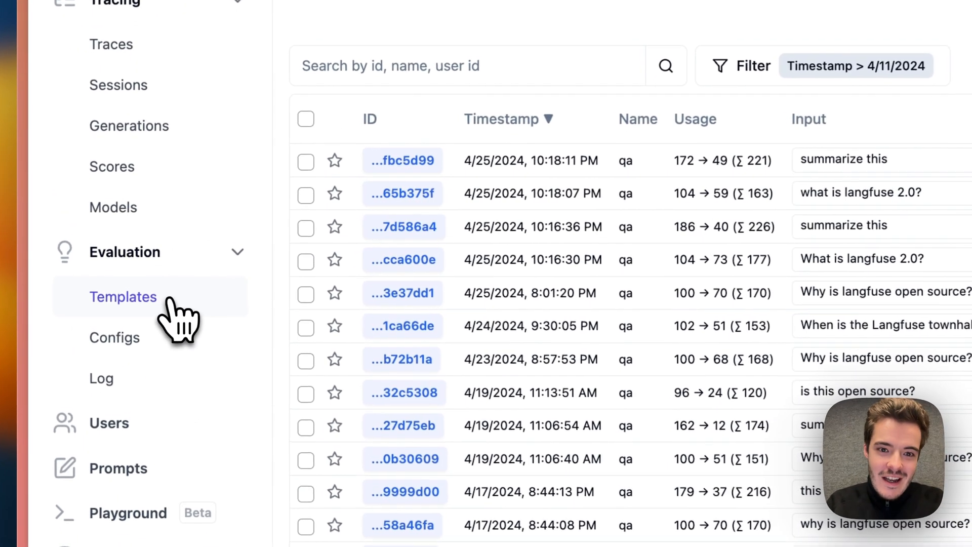
# Step: Start an eval template from Contextrelevance with edited prompt text, then list the eval configs
pyautogui.click(123, 297)
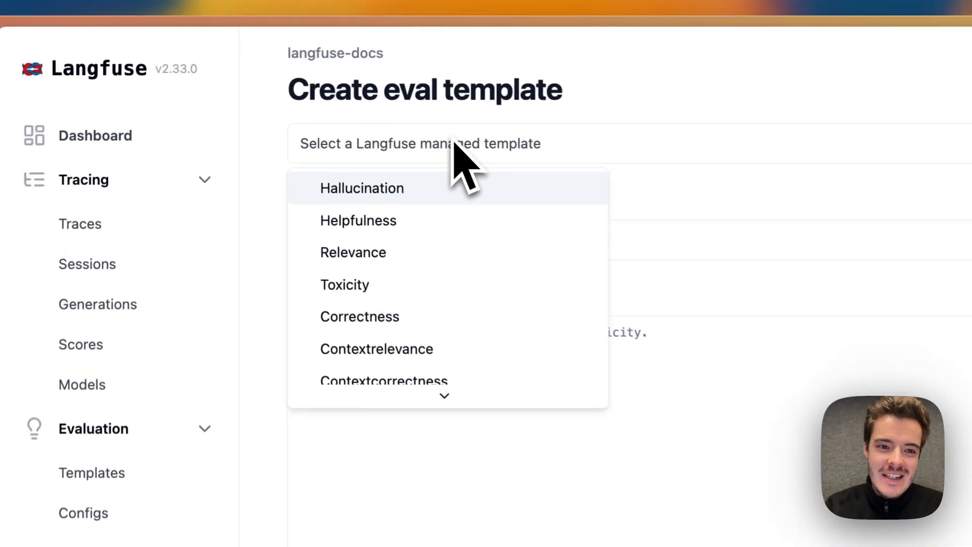
pyautogui.click(377, 349)
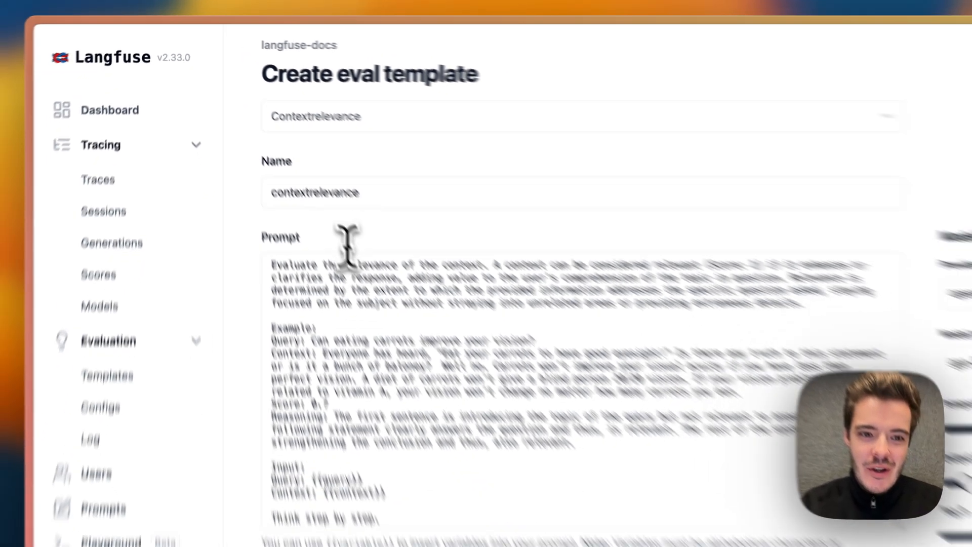
pyautogui.write('does')
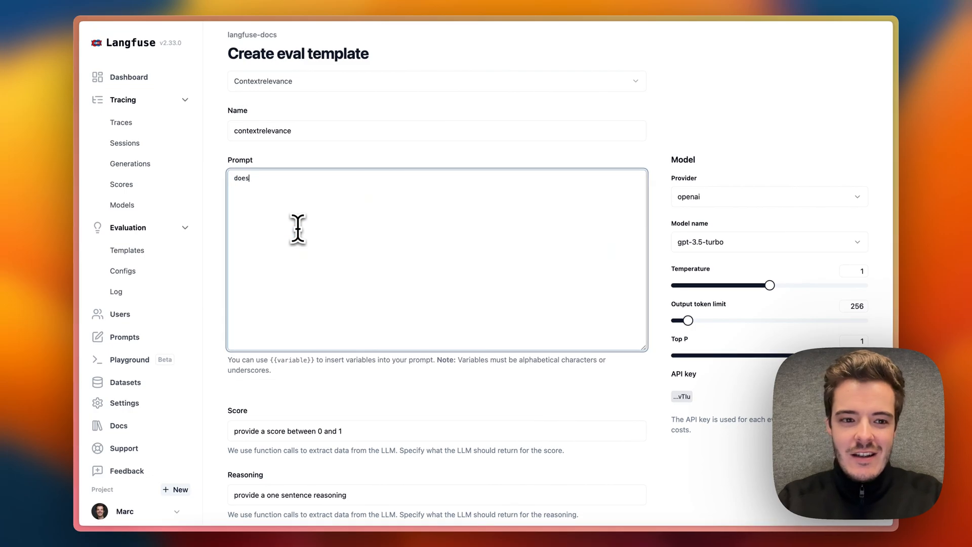
pyautogui.write('this')
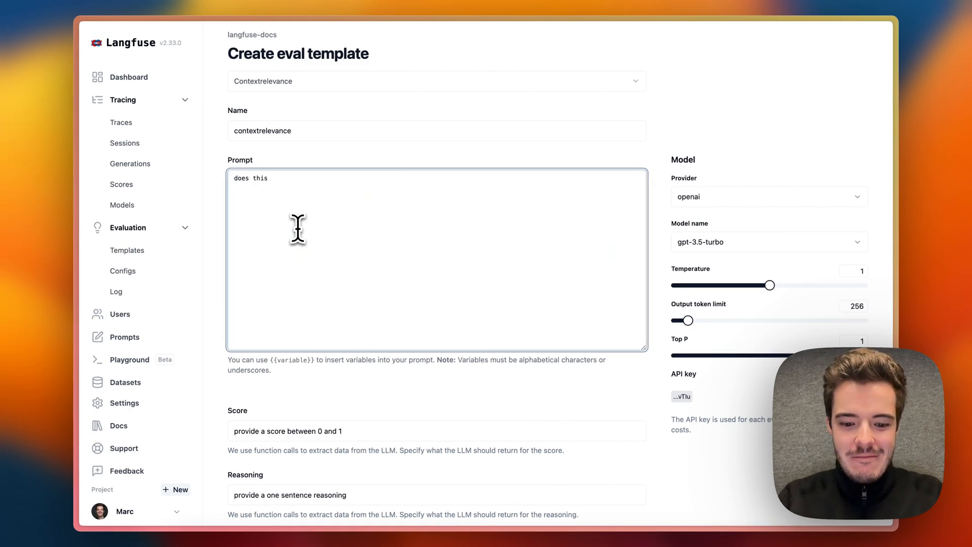
pyautogui.click(123, 271)
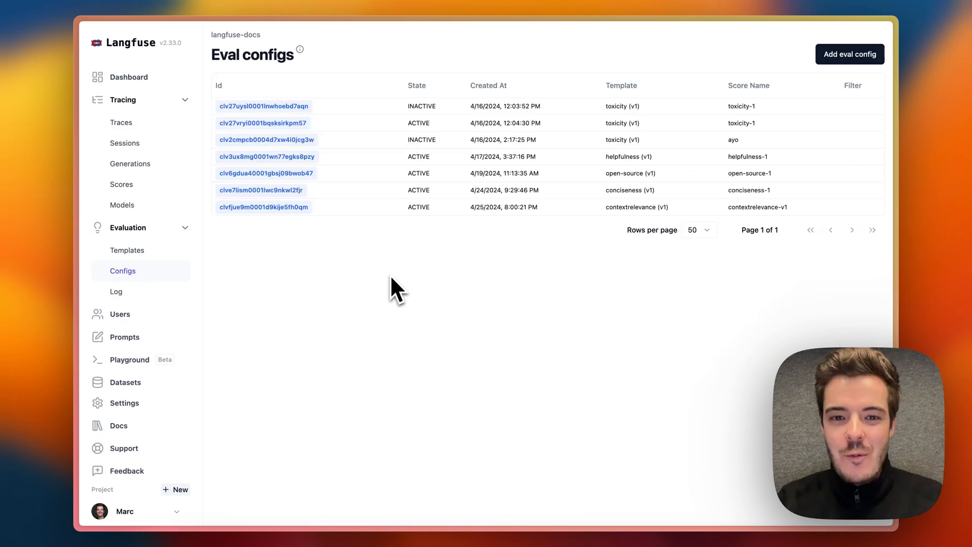
pyautogui.moveTo(328, 290)
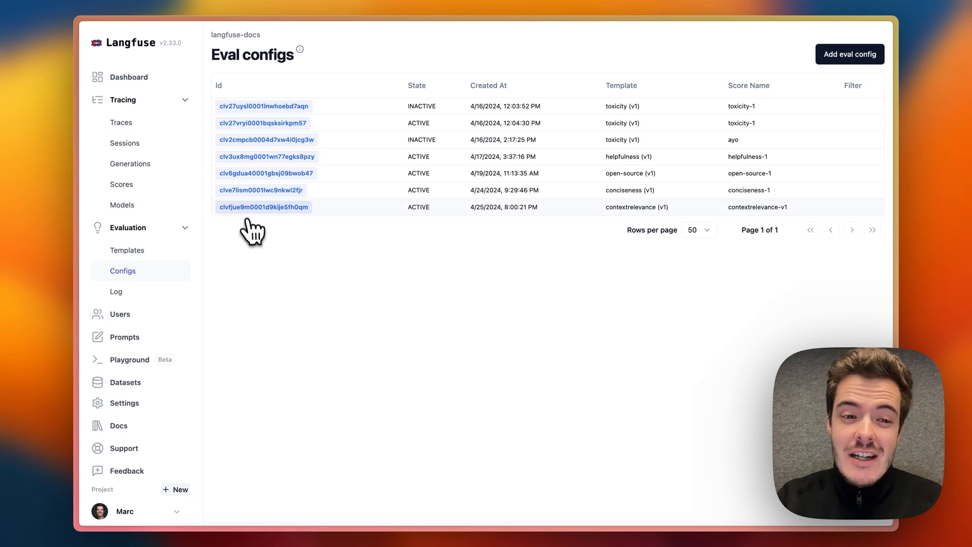
# Step: View the contextrelevance (v1) eval config from the configs list
pyautogui.click(264, 206)
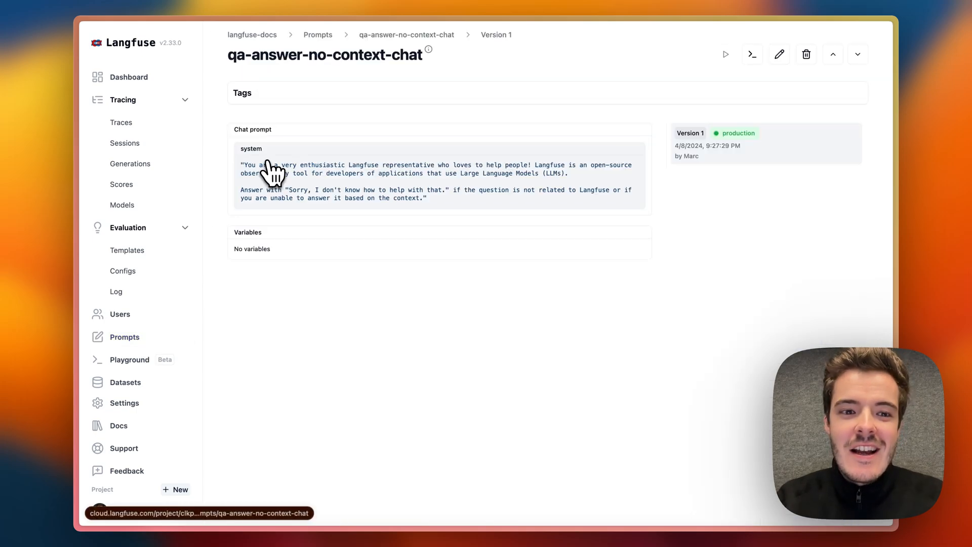
pyautogui.moveTo(382, 198)
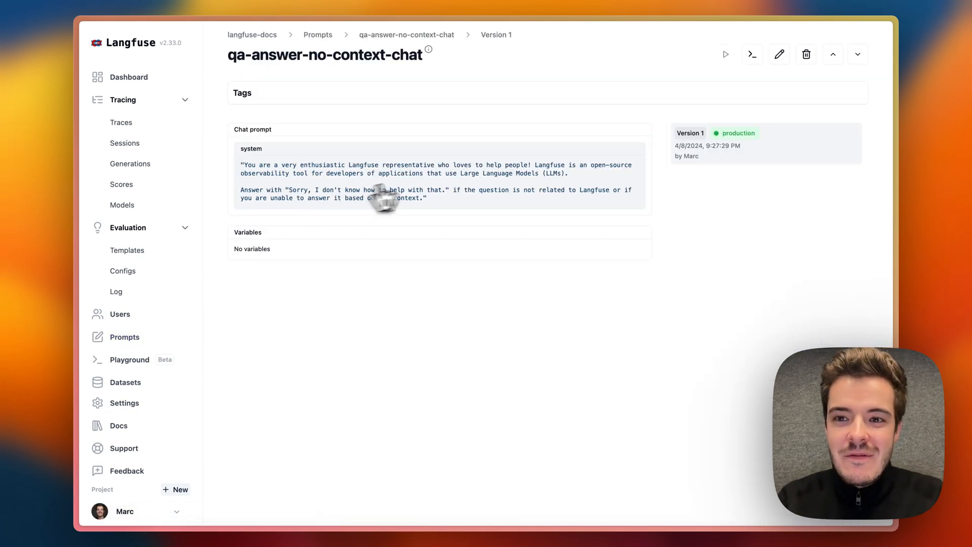
# Step: Promote Version 2 of qa-answer-no-context-chat to production and confirm
pyautogui.click(780, 54)
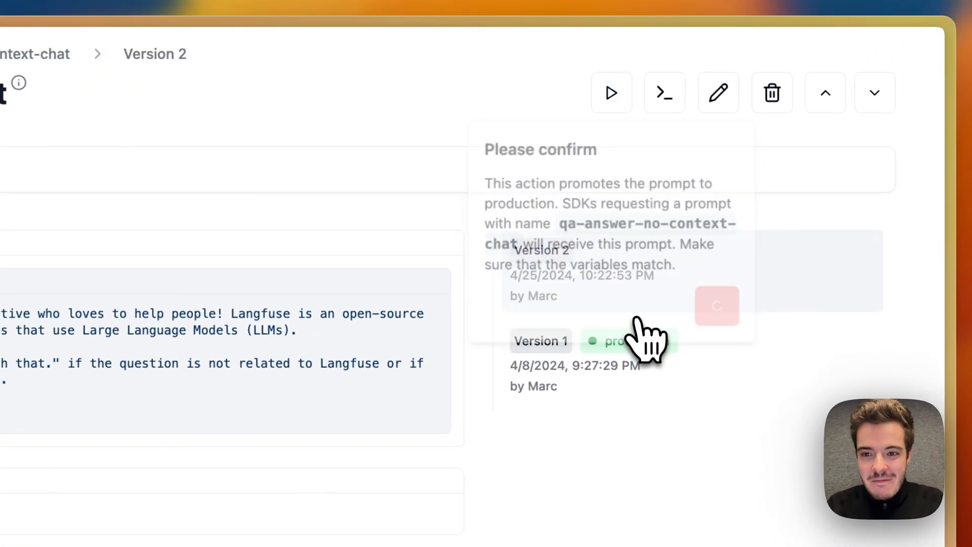
pyautogui.click(717, 306)
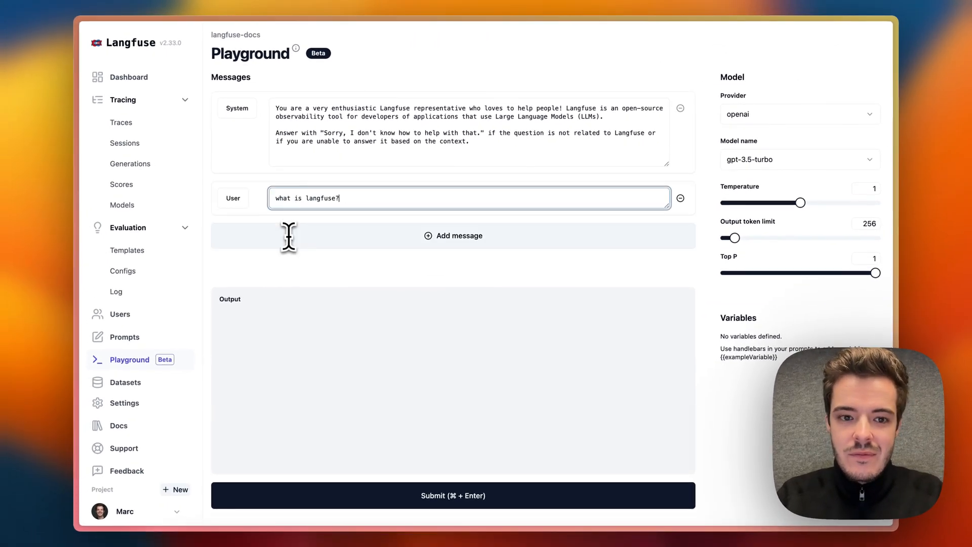
pyautogui.moveTo(325, 501)
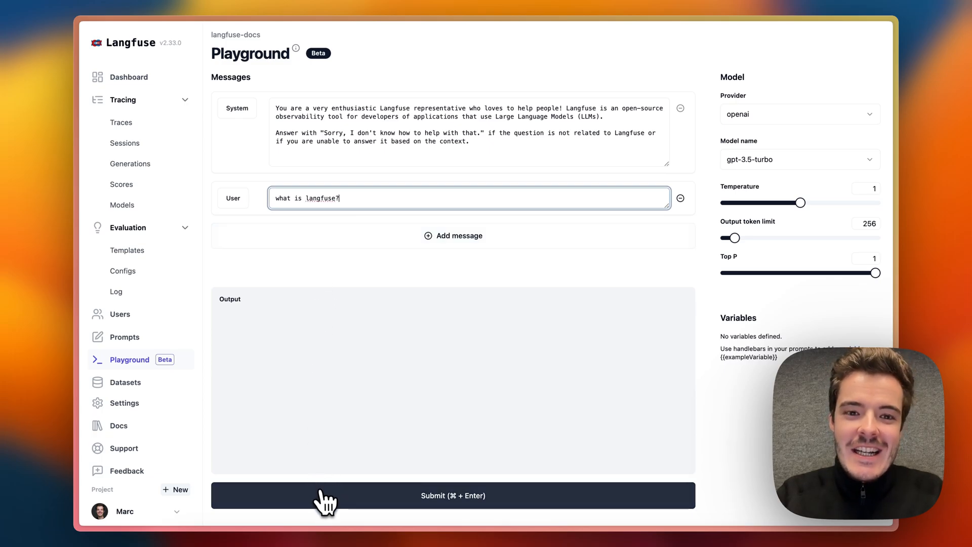
# Step: Submit the Playground messages for a 'what is langfuse?' answer, then go to Datasets
pyautogui.click(453, 495)
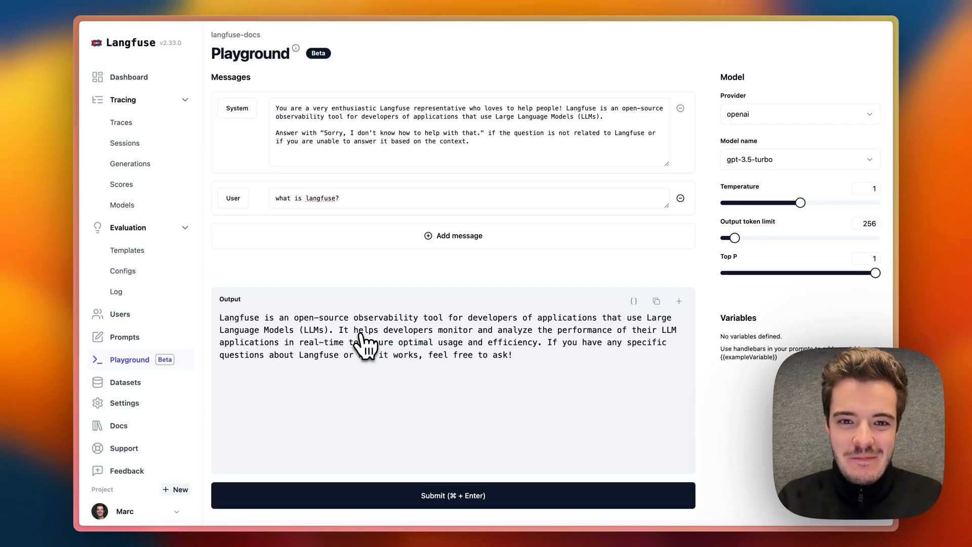
pyautogui.moveTo(124, 381)
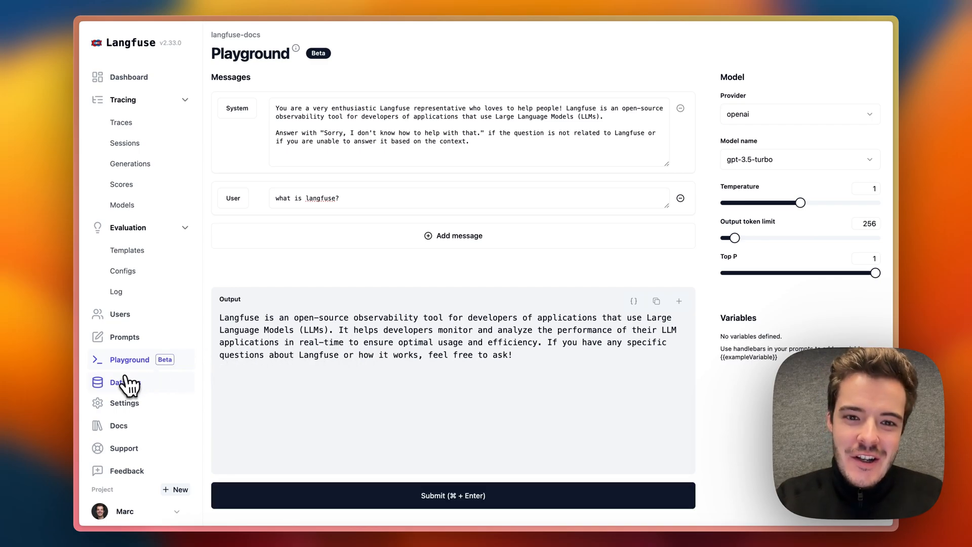
pyautogui.click(125, 382)
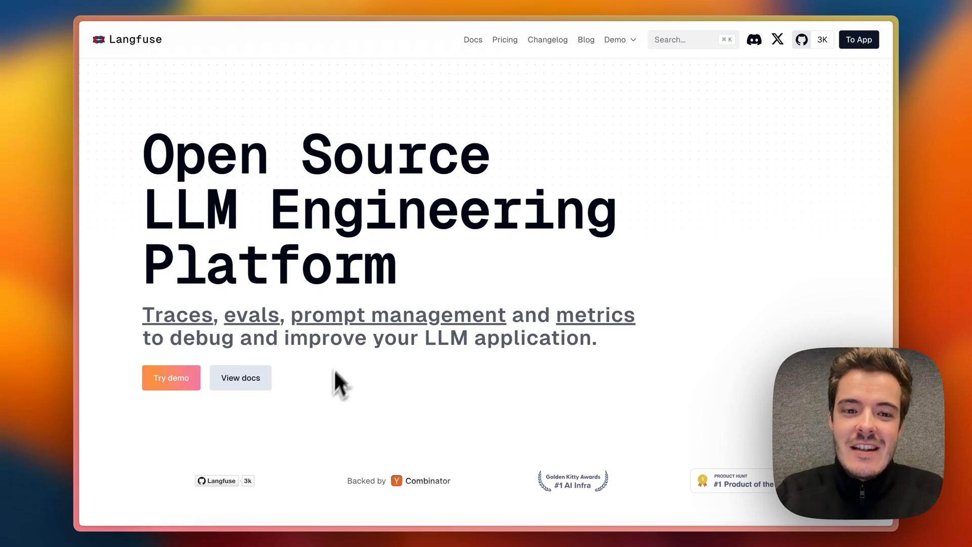
pyautogui.moveTo(404, 296)
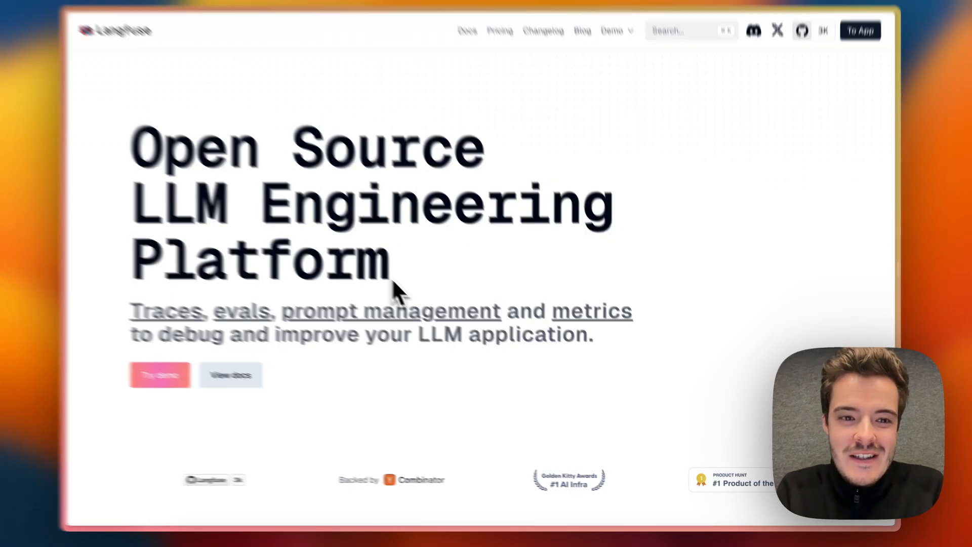
pyautogui.scroll(-3)
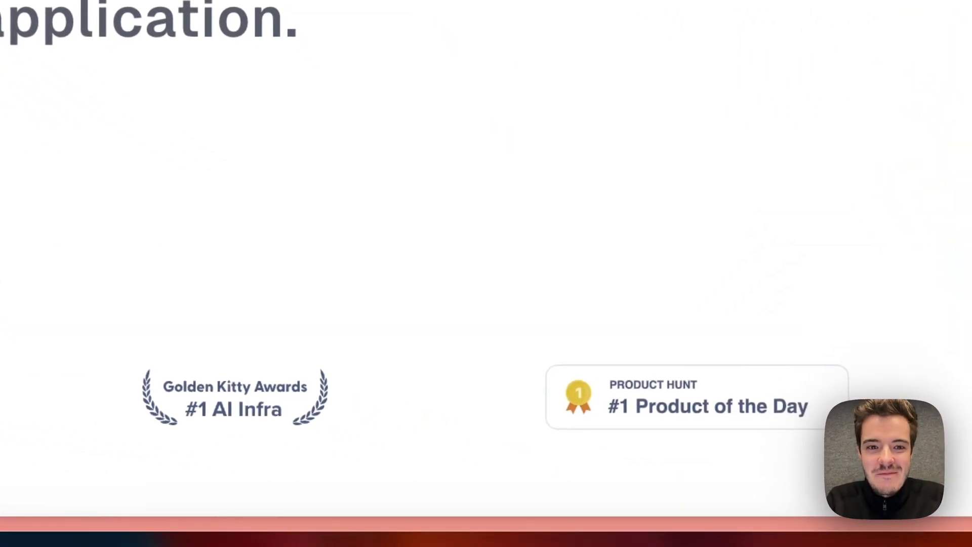